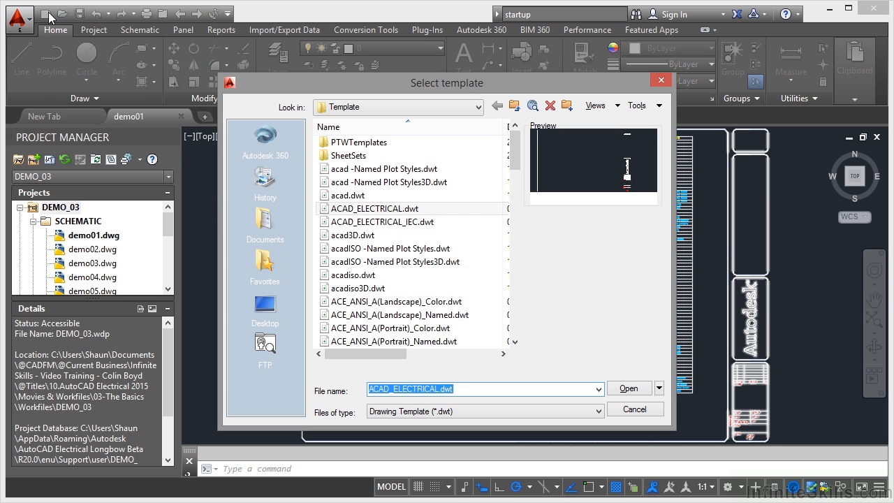
pyautogui.moveTo(584, 279)
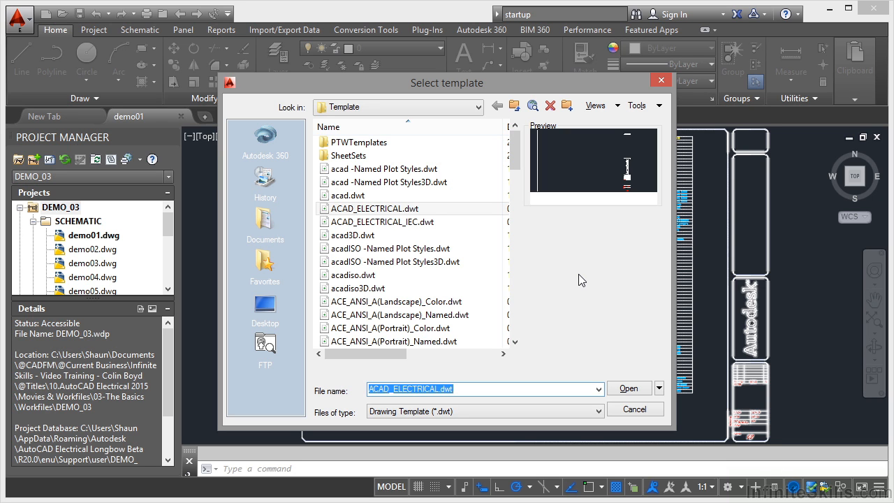
pyautogui.moveTo(380, 221)
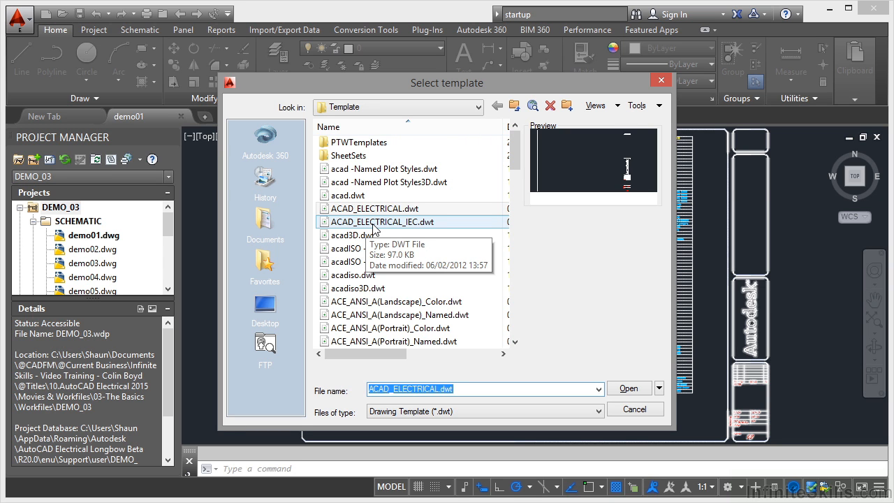
pyautogui.moveTo(414, 229)
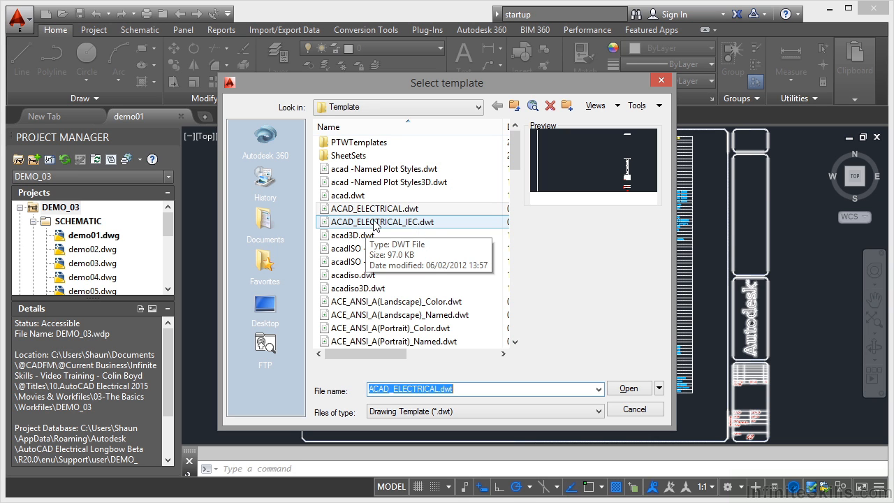
# Create Drawing3.dwg from the ACAD_ELECTRICAL.dwt template
pyautogui.click(375, 209)
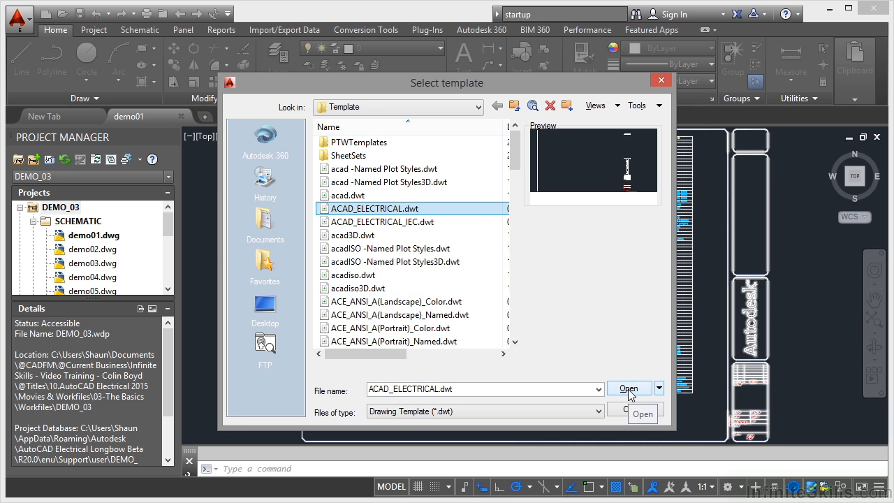
pyautogui.click(628, 389)
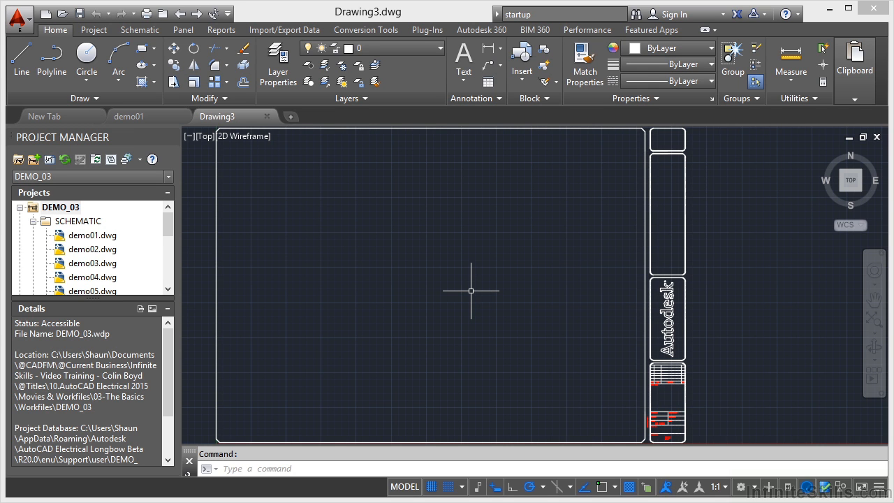
pyautogui.moveTo(476, 289)
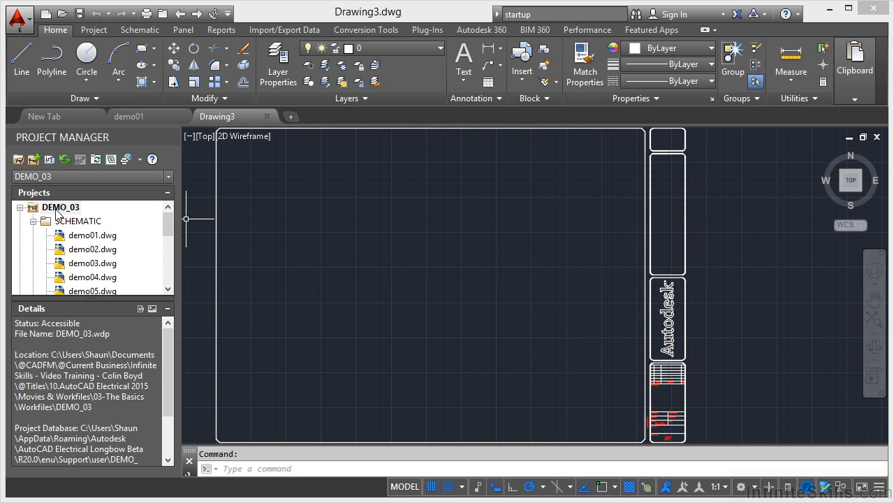
pyautogui.moveTo(361, 259)
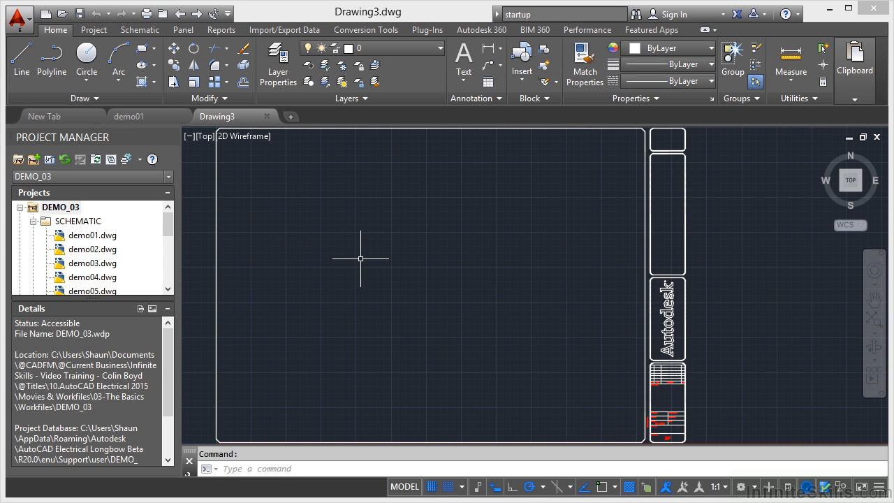
pyautogui.moveTo(363, 247)
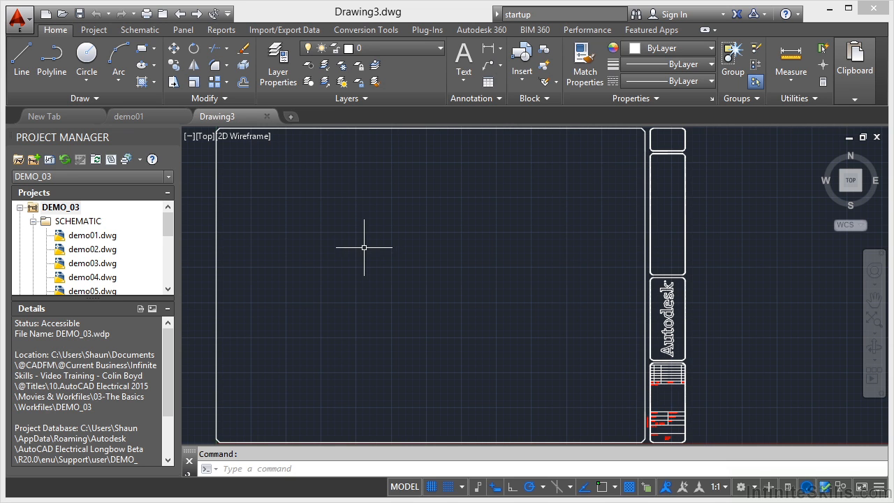
pyautogui.moveTo(343, 255)
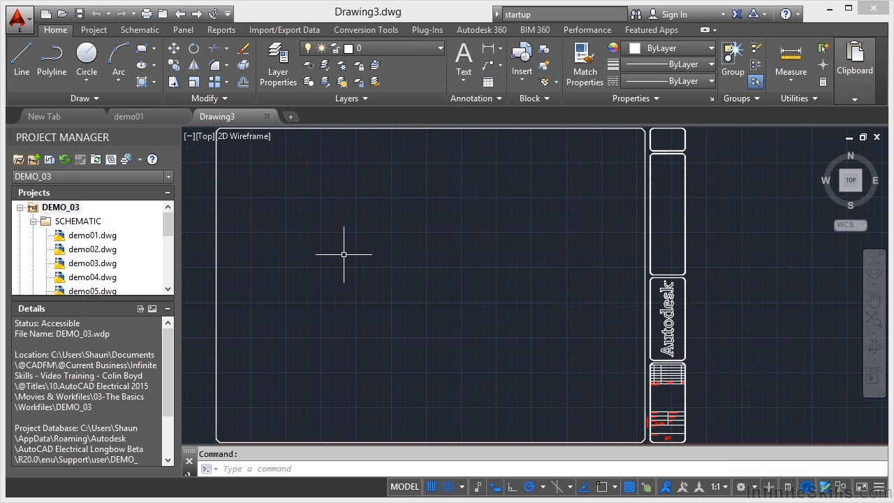
pyautogui.moveTo(269, 117)
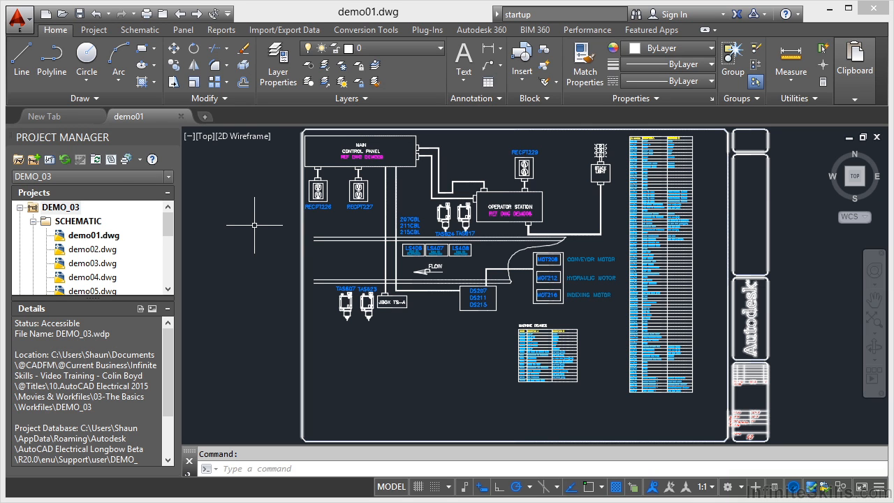
pyautogui.moveTo(452, 427)
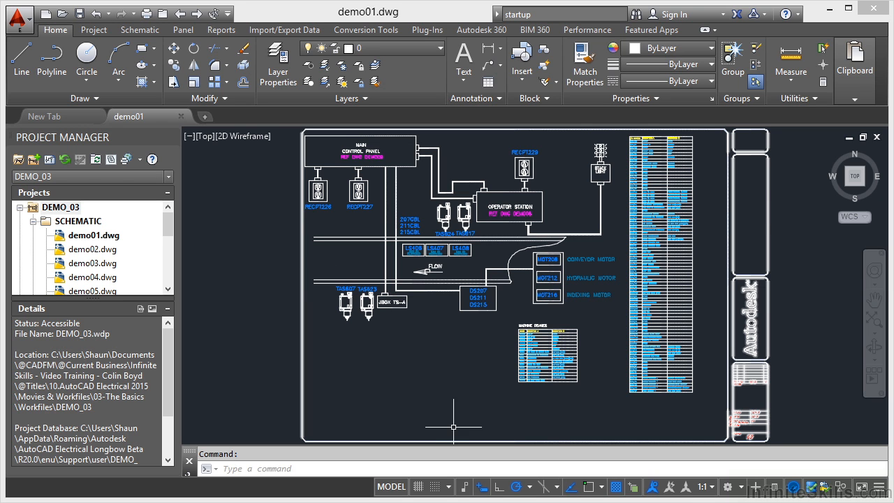
pyautogui.moveTo(480, 487)
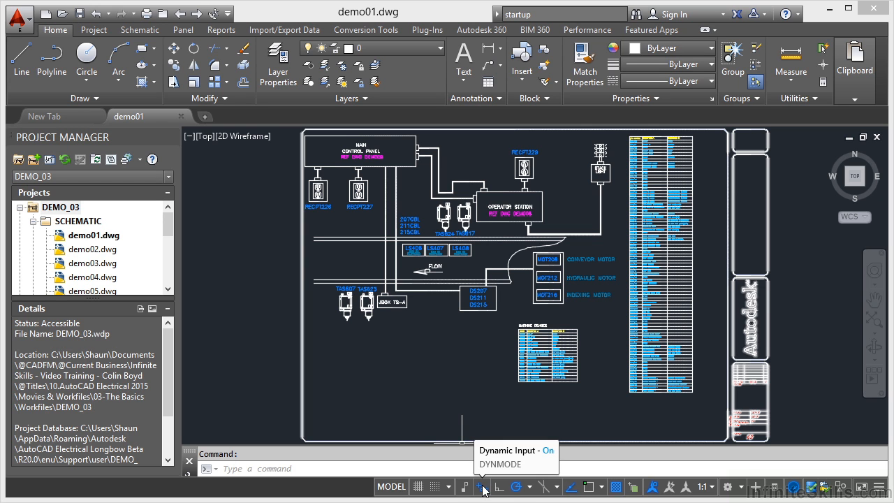
pyautogui.moveTo(352, 363)
pyautogui.write('STARTUP')
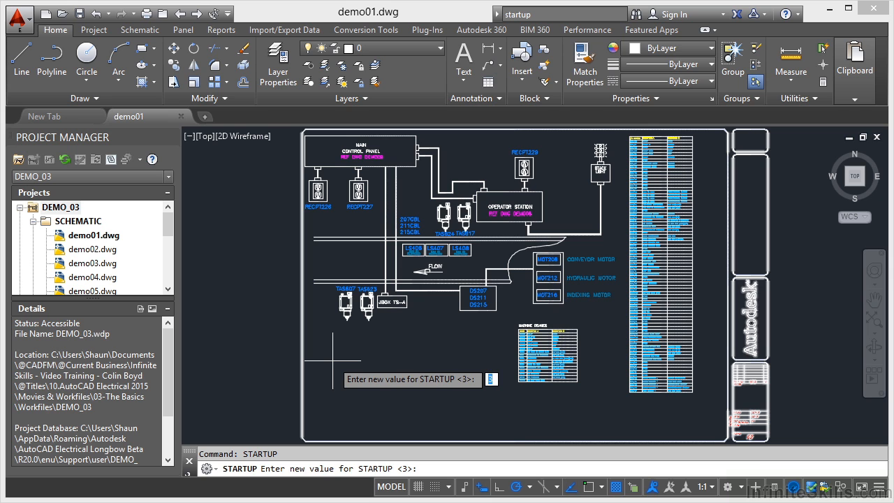
# Enter 1 as the new STARTUP value at the command line
pyautogui.write('1')
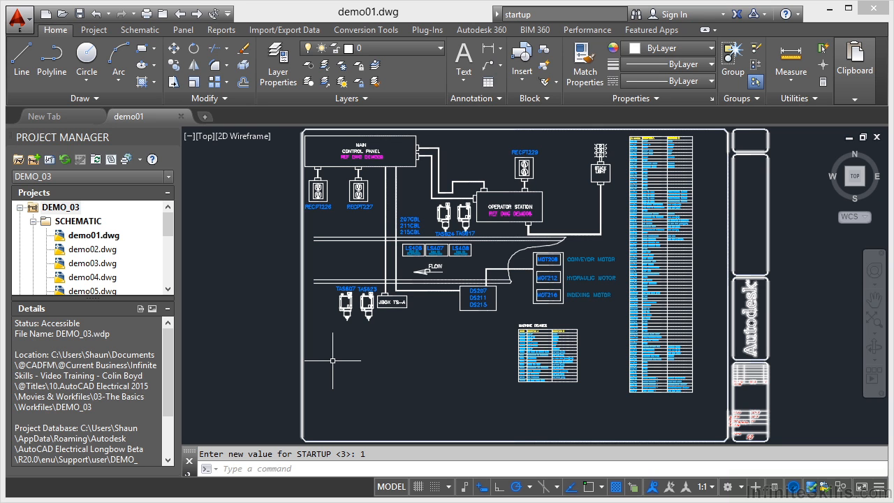
pyautogui.moveTo(335, 366)
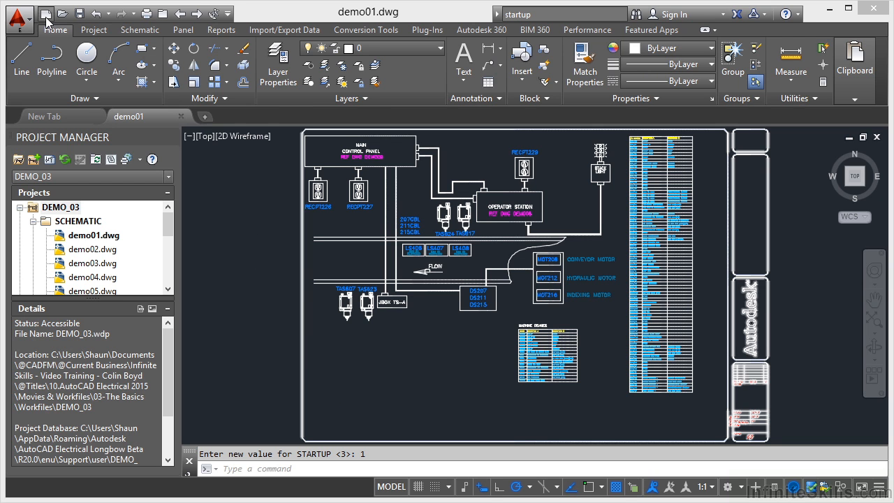
# Start a new drawing from the Quick Access Toolbar to bring up Create New Drawing
pyautogui.click(45, 13)
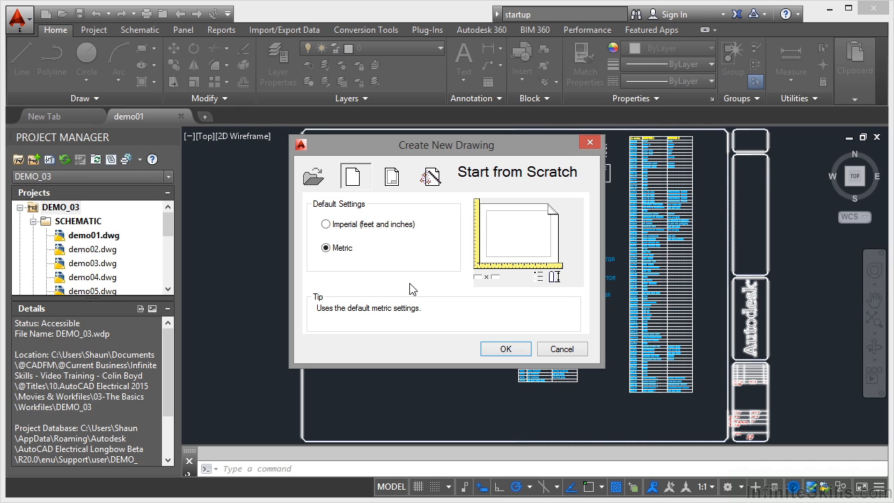
pyautogui.moveTo(316, 175)
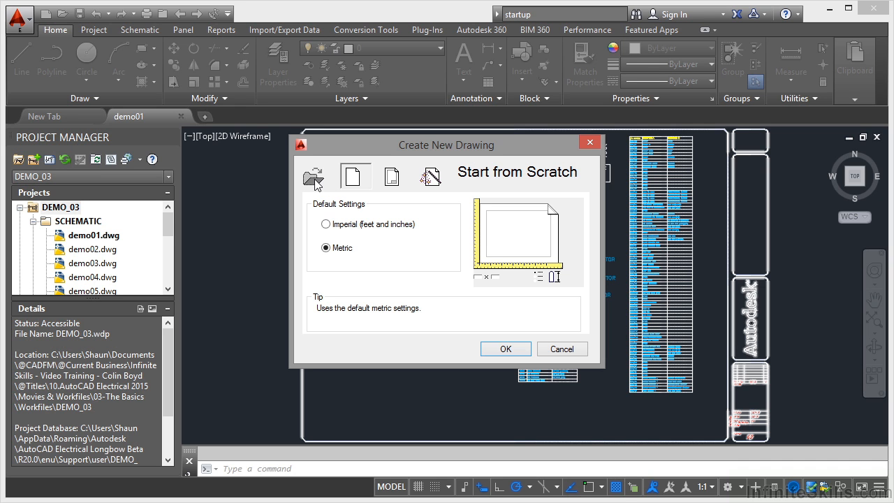
pyautogui.moveTo(313, 177)
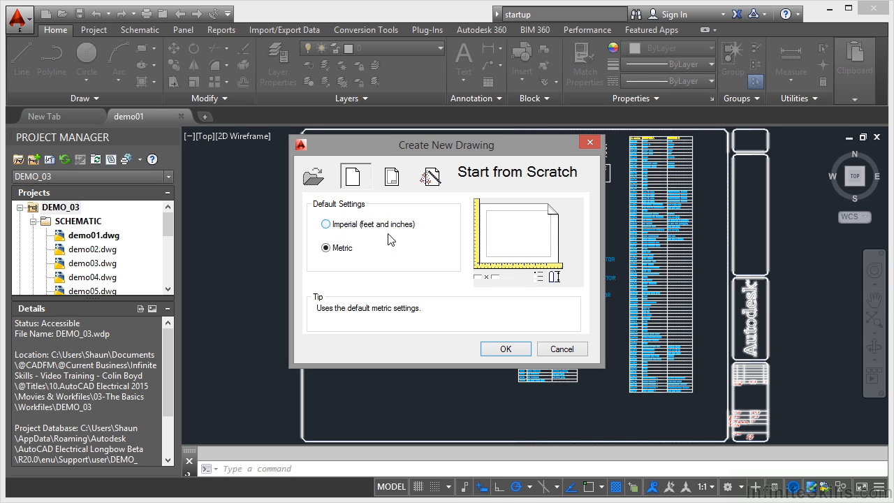
pyautogui.moveTo(355, 176)
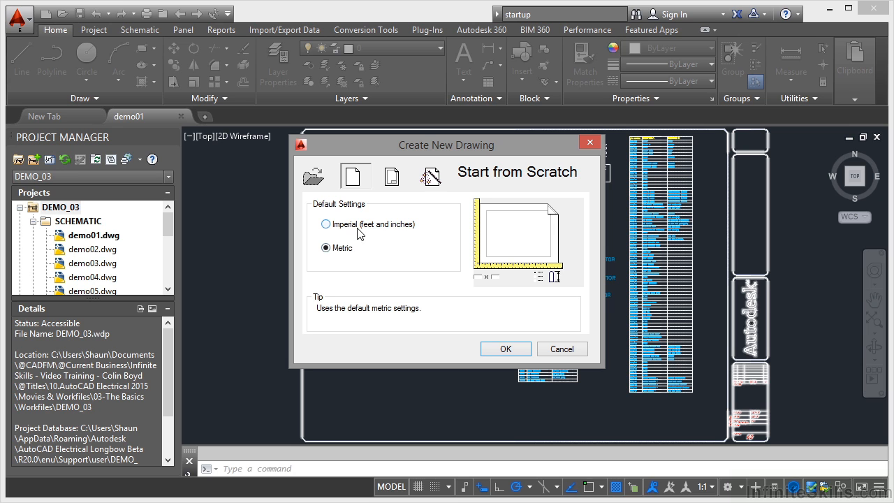
pyautogui.moveTo(383, 232)
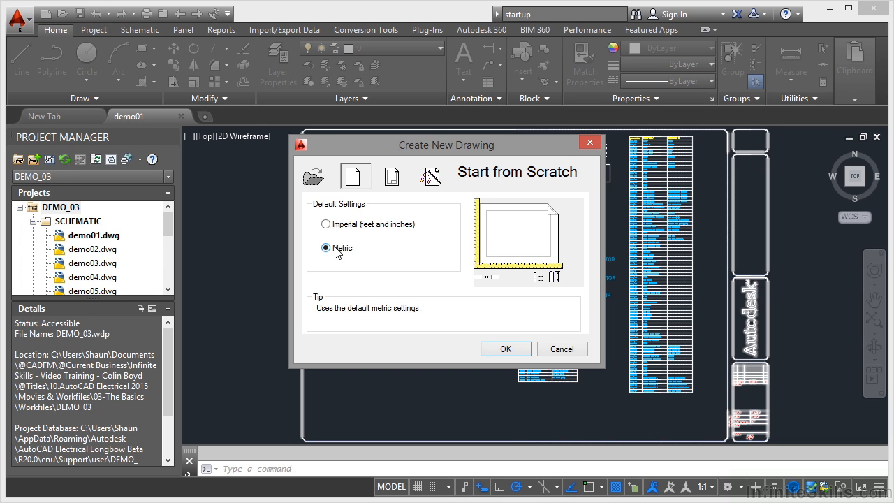
pyautogui.moveTo(362, 243)
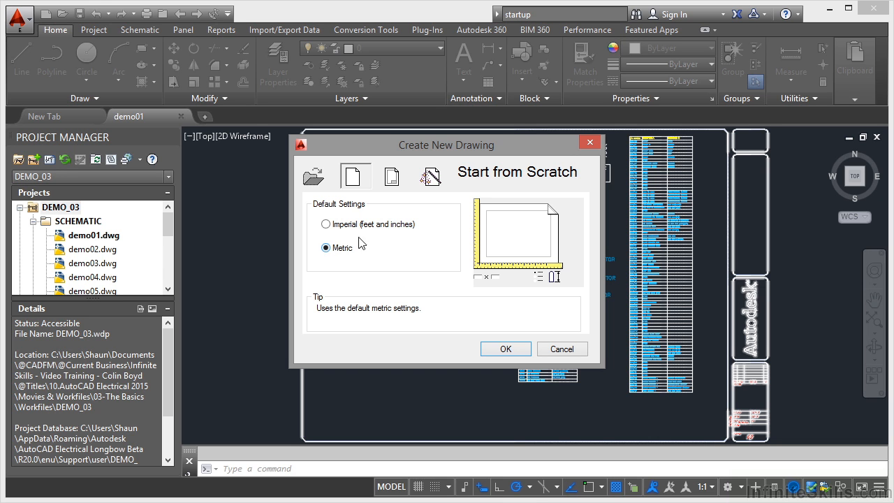
# Browse Use a Template, viewing Acad_electrical_iec, Acad3d and acadiso descriptions
pyautogui.click(391, 176)
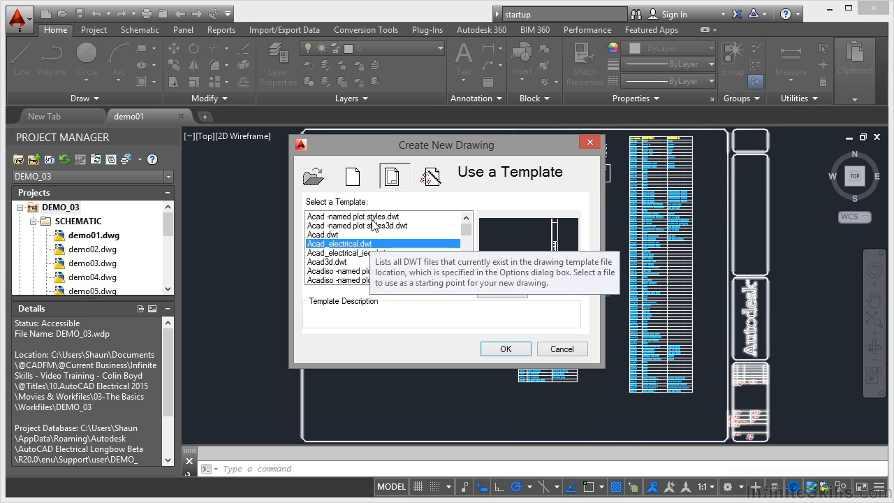
pyautogui.moveTo(422, 333)
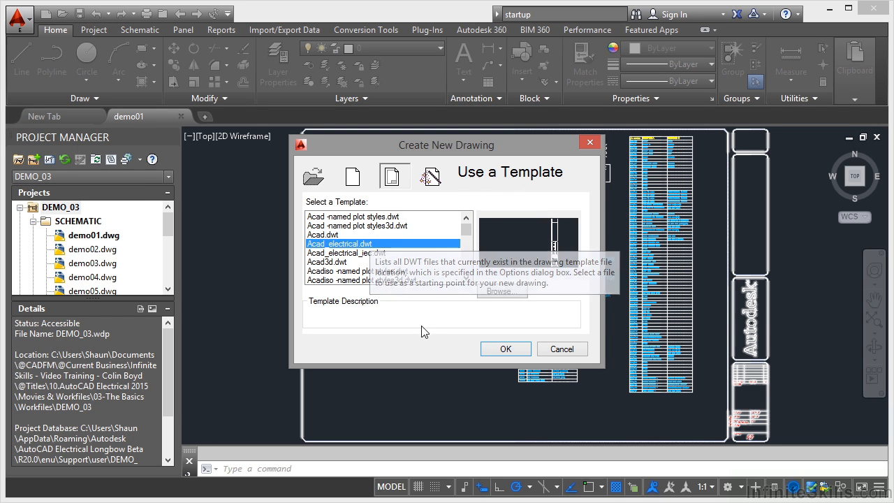
pyautogui.moveTo(426, 327)
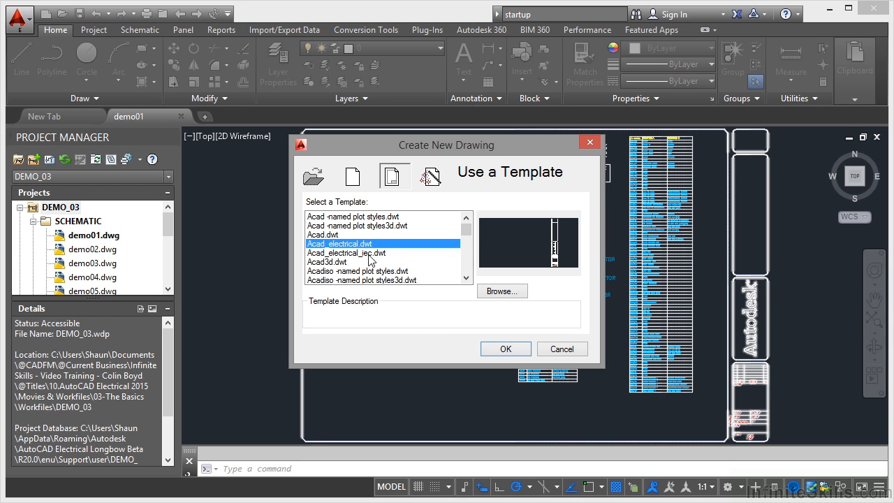
pyautogui.click(346, 252)
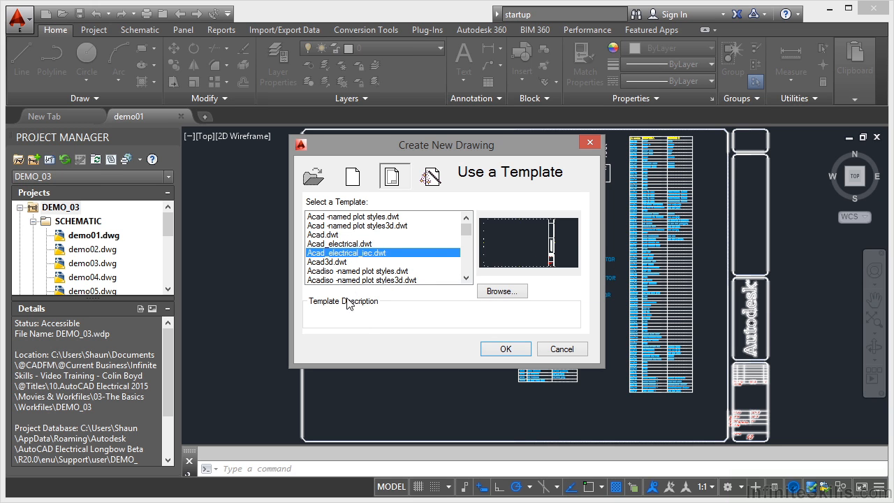
pyautogui.moveTo(361, 307)
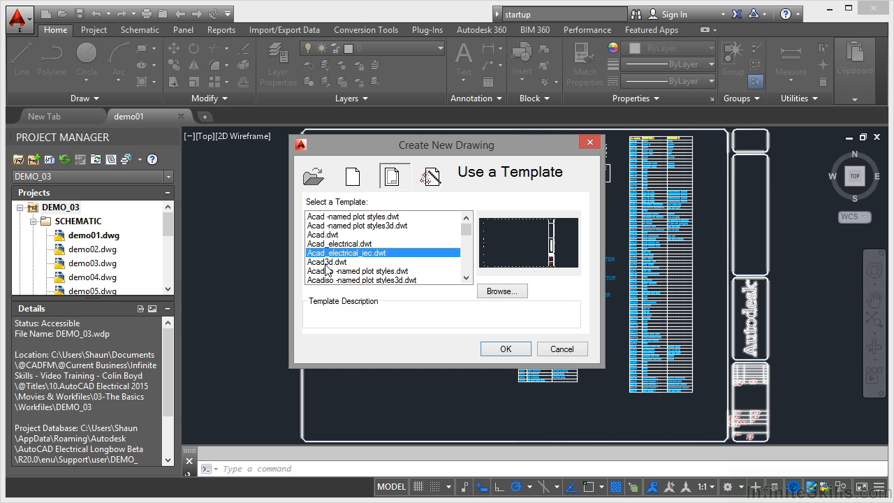
pyautogui.click(327, 262)
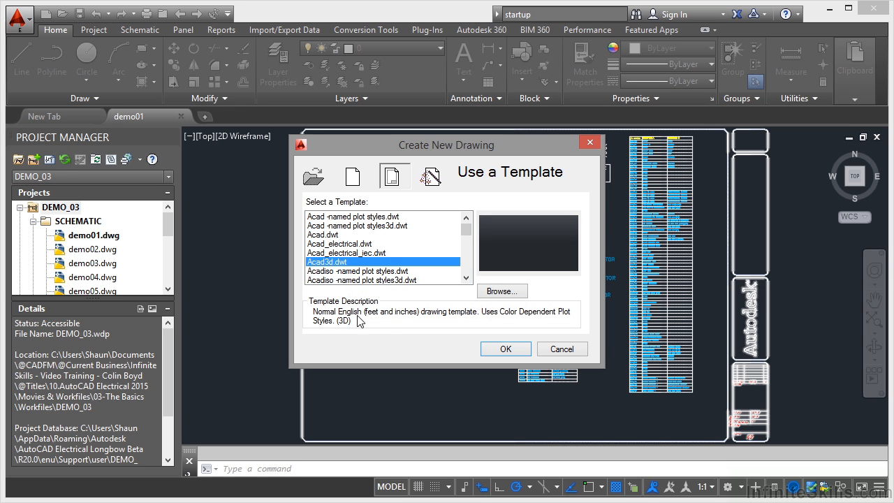
pyautogui.moveTo(439, 329)
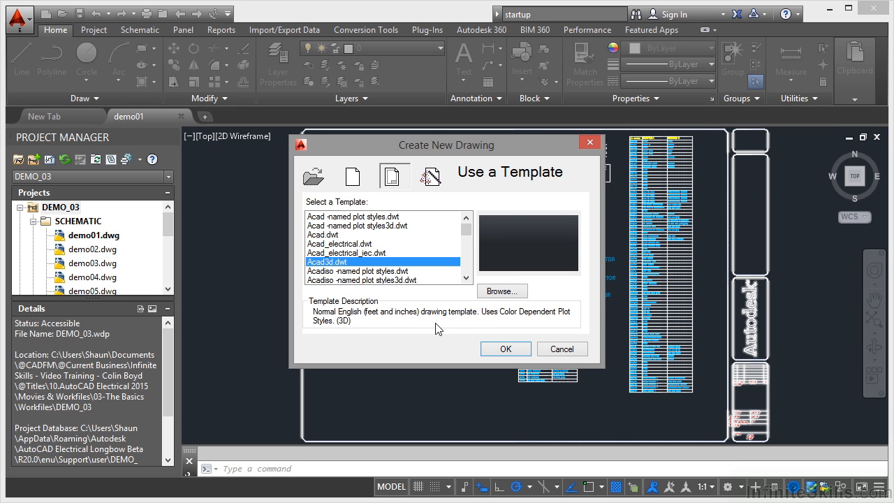
pyautogui.moveTo(361, 326)
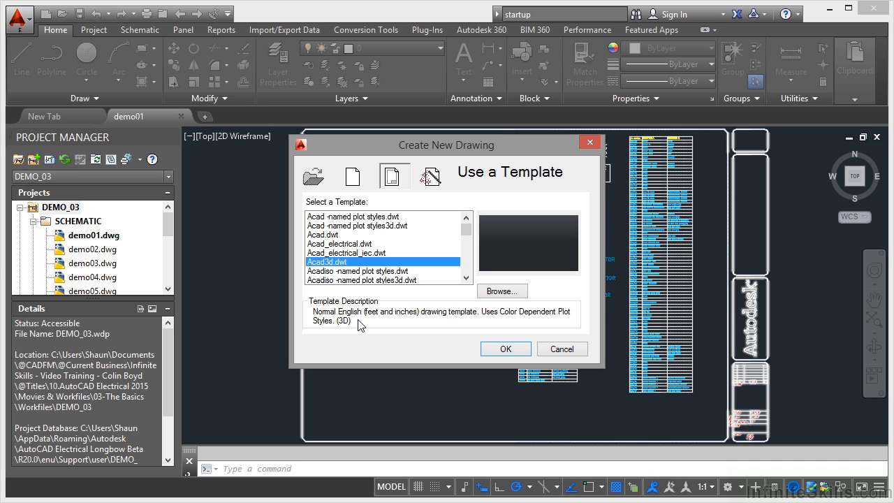
pyautogui.click(467, 278)
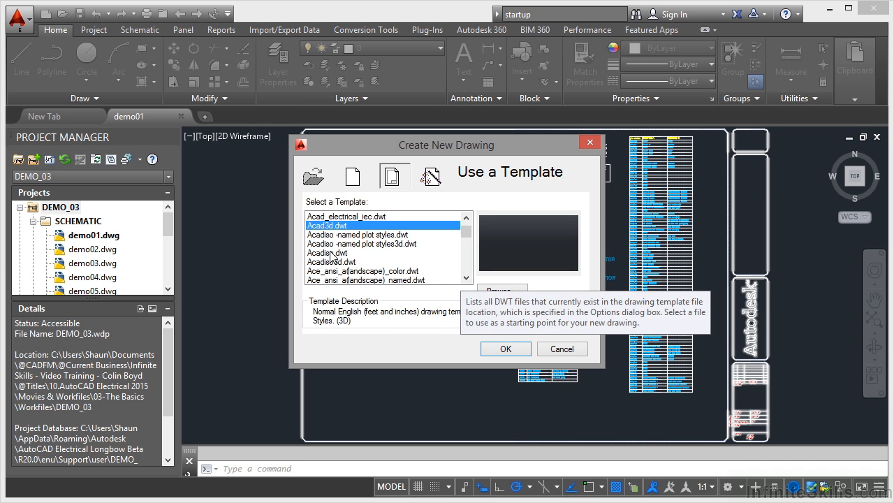
pyautogui.click(327, 251)
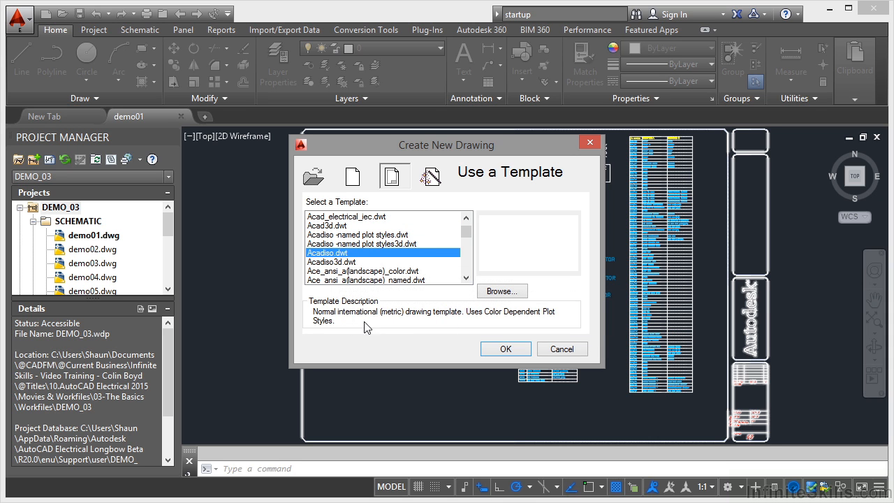
pyautogui.moveTo(364, 188)
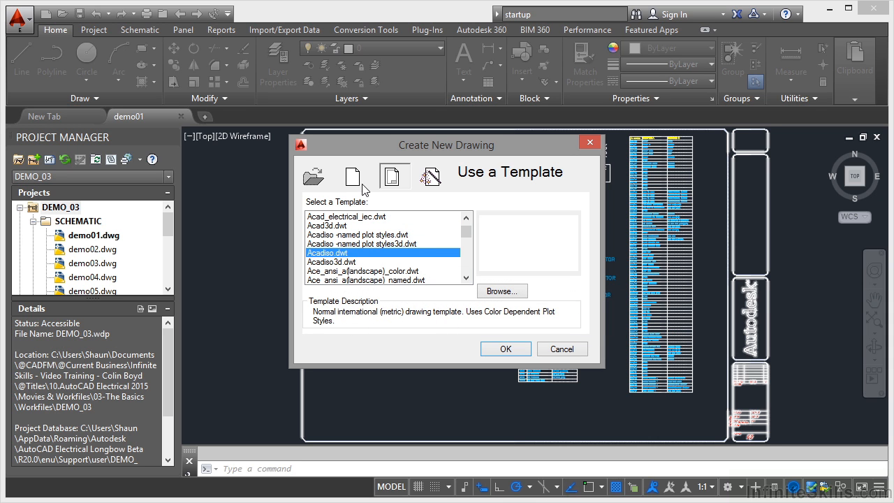
# Check Start from Scratch, return to templates and select Ace_din_a2_color.dwt with its preview
pyautogui.click(355, 176)
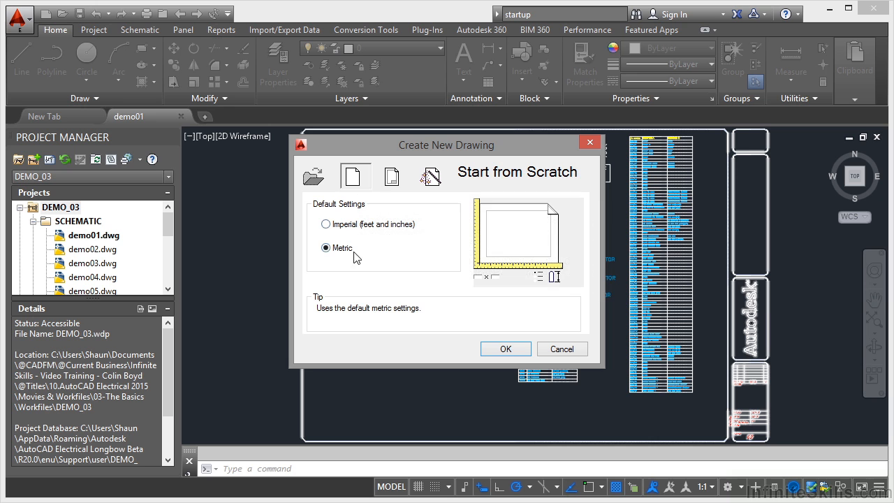
pyautogui.click(391, 176)
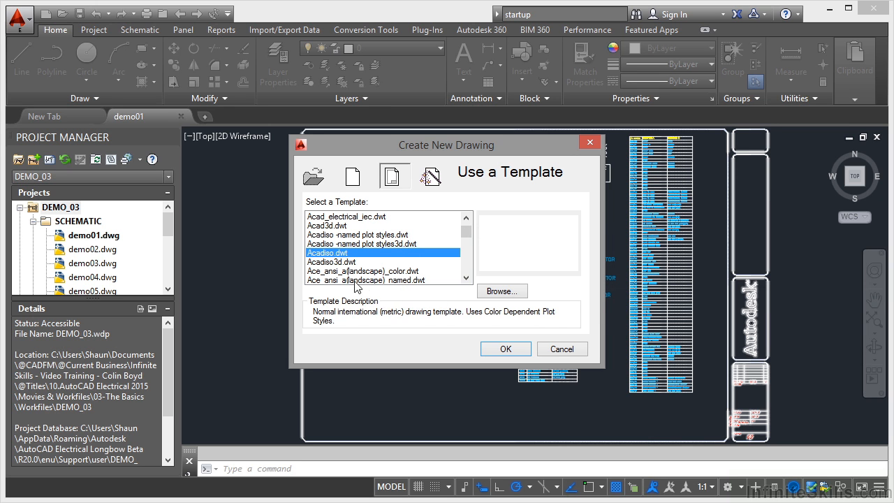
pyautogui.moveTo(352, 280)
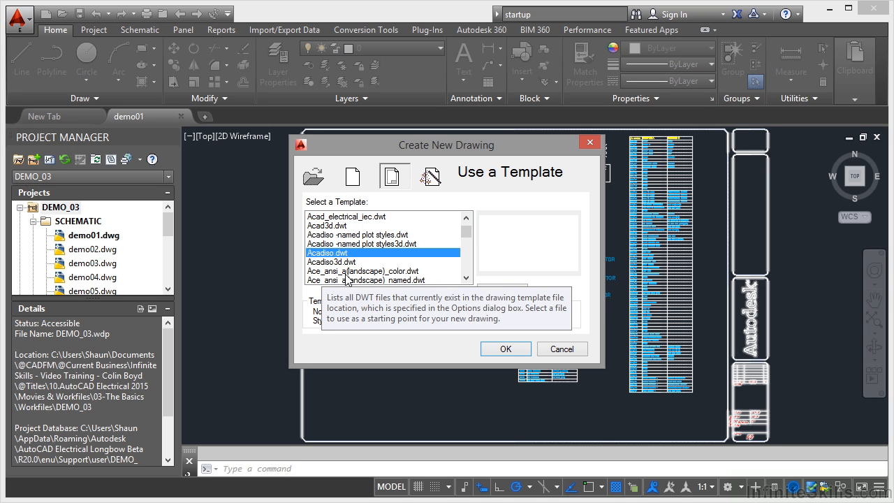
pyautogui.moveTo(452, 294)
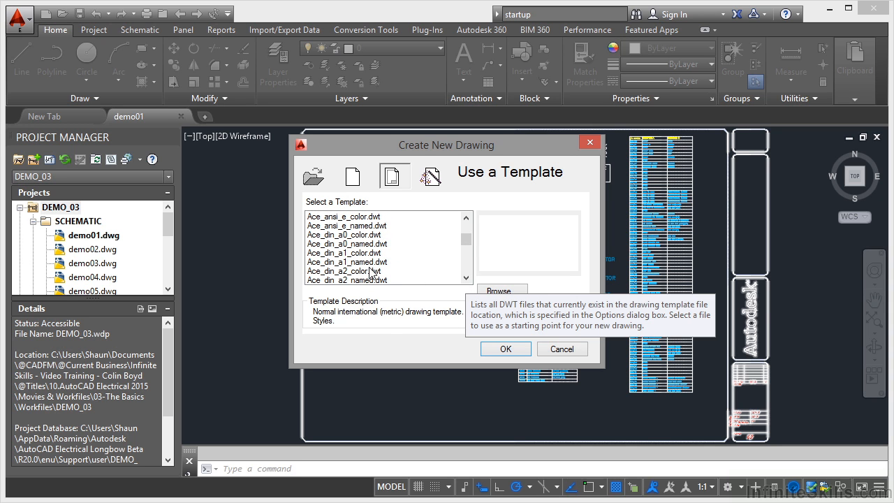
pyautogui.click(344, 271)
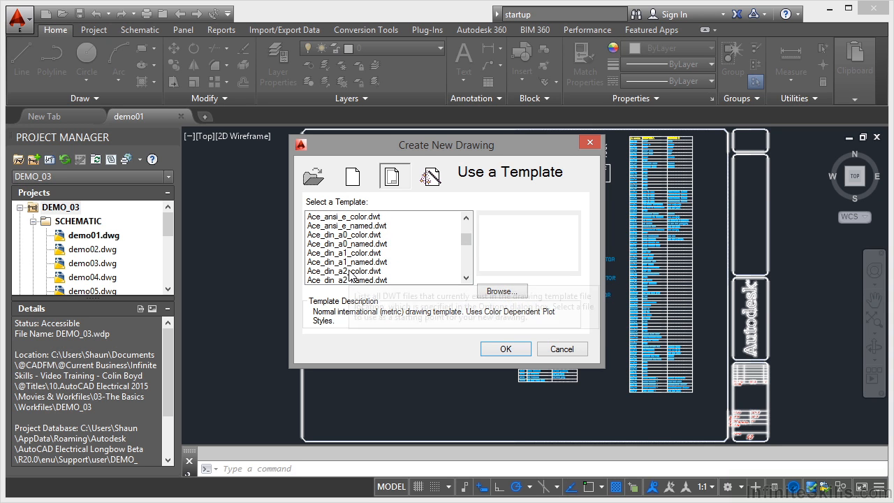
pyautogui.click(344, 271)
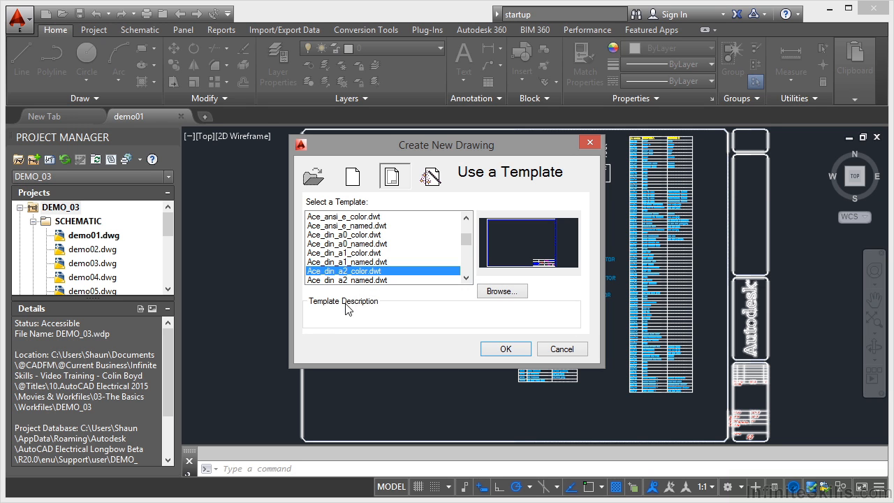
pyautogui.moveTo(383, 321)
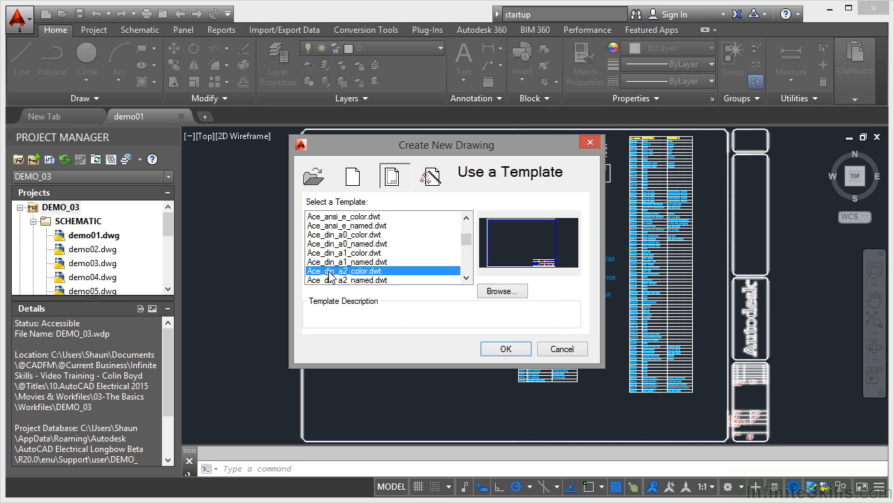
pyautogui.moveTo(369, 280)
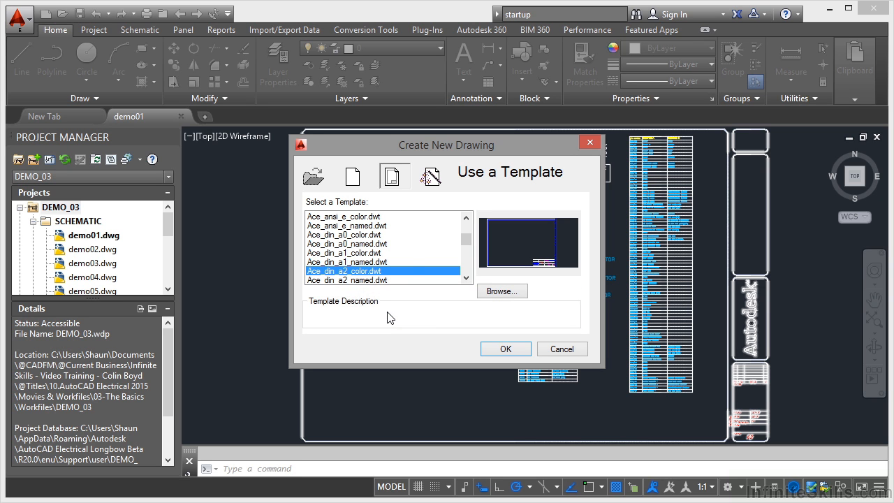
# Show Use a Wizard with Advanced Setup and Quick Setup, reading Advanced Setup's description
pyautogui.click(434, 176)
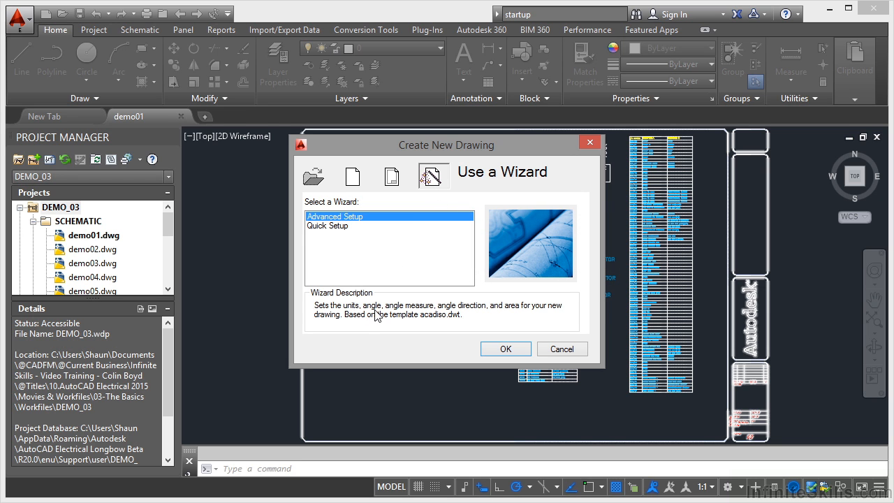
pyautogui.moveTo(520, 310)
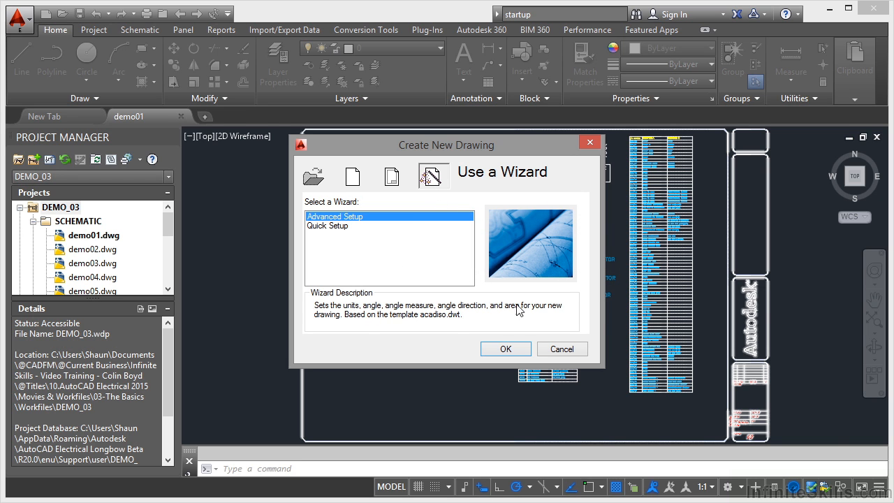
pyautogui.moveTo(433, 330)
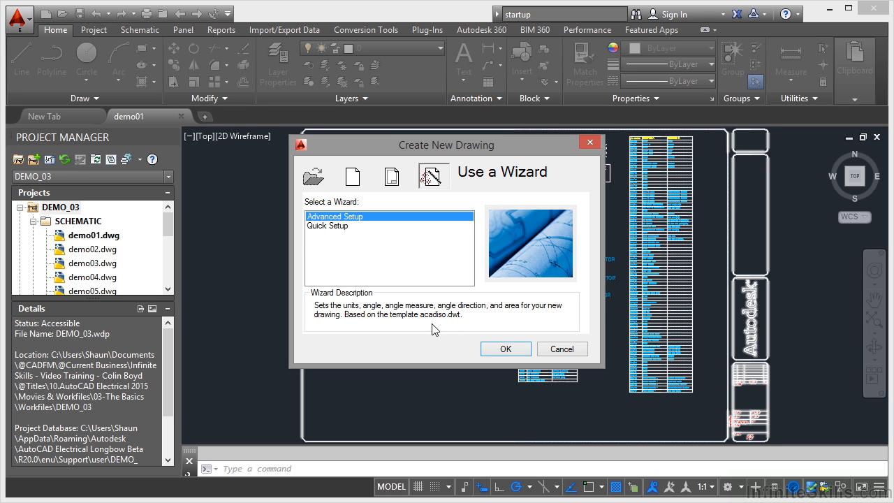
pyautogui.moveTo(434, 330)
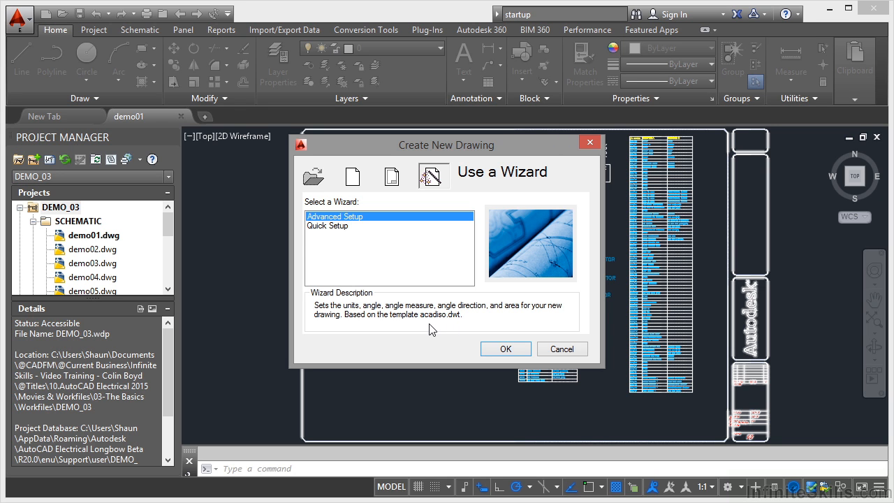
pyautogui.moveTo(462, 327)
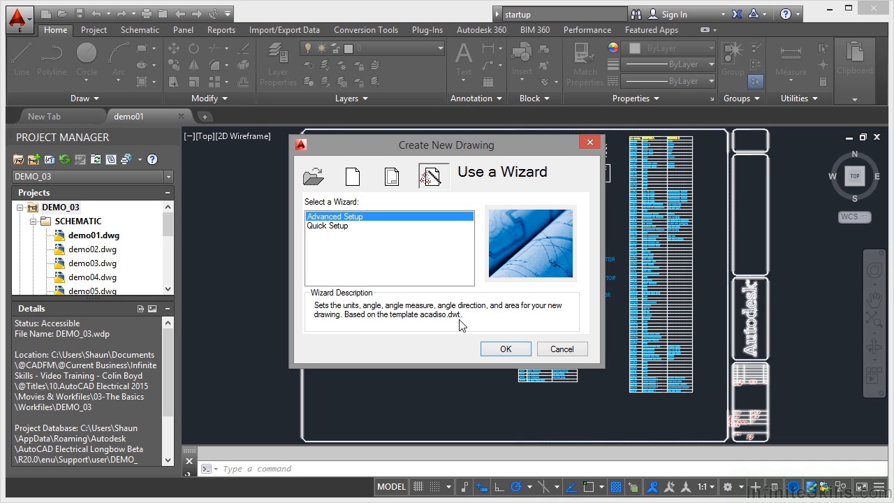
pyautogui.moveTo(461, 325)
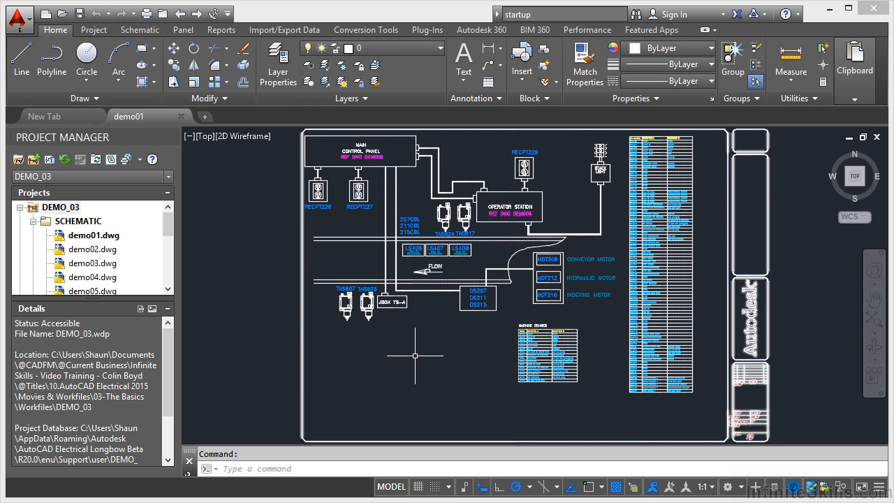
# Reset the STARTUP variable to 3 at the command line
pyautogui.write('STARTUP Enter new value for STARTUP <1>:')
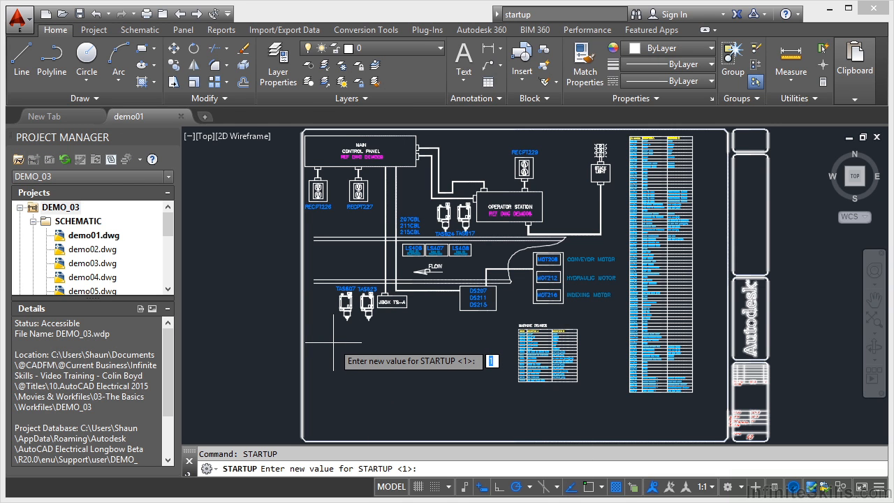
pyautogui.write('3')
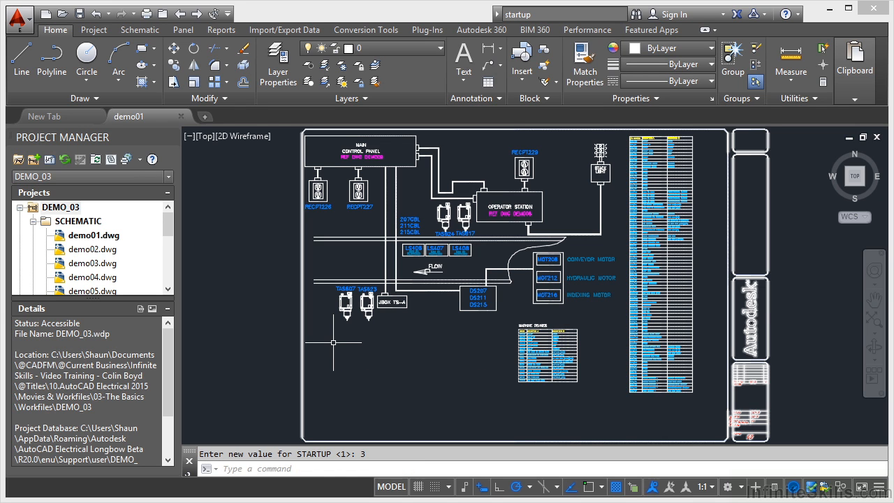
pyautogui.moveTo(394, 352)
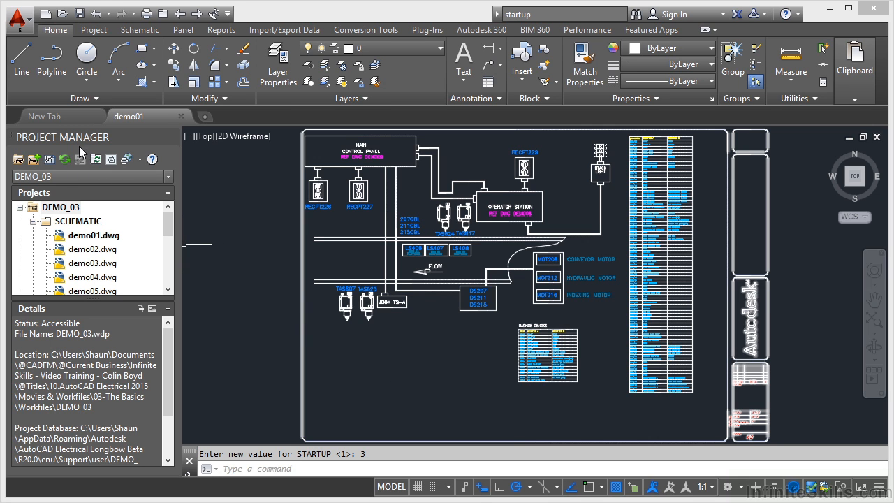
pyautogui.moveTo(107, 221)
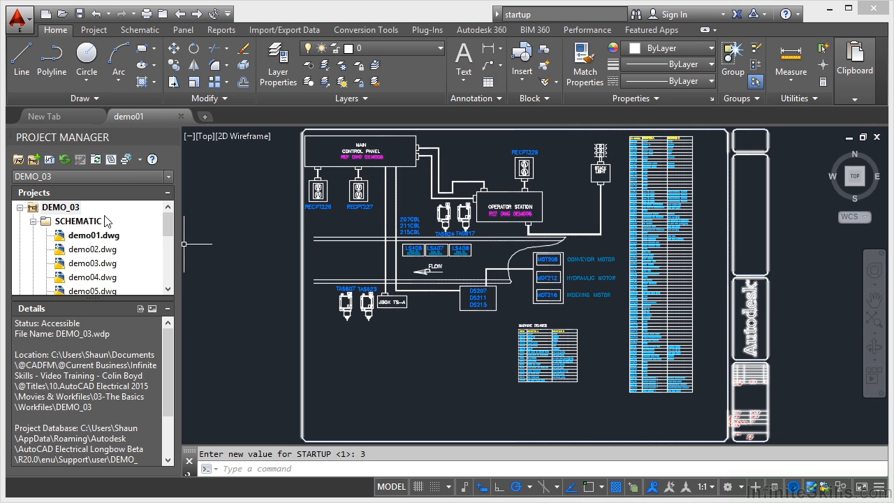
pyautogui.moveTo(90, 222)
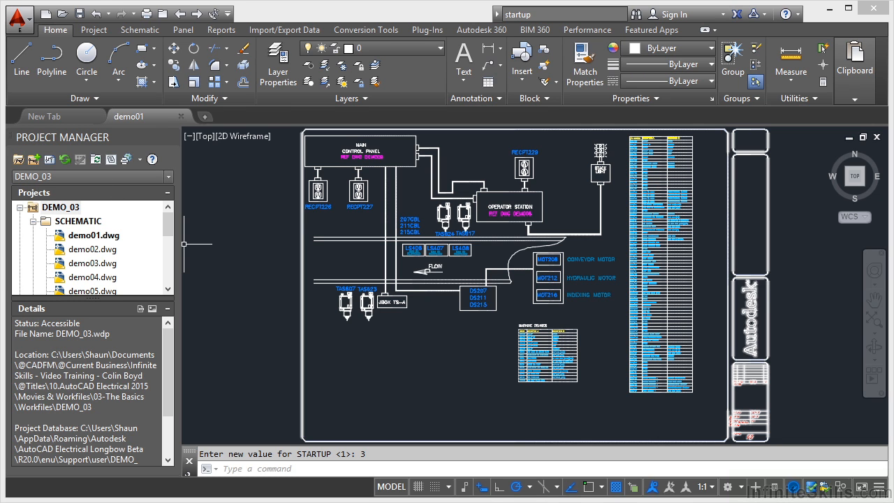
pyautogui.moveTo(260, 307)
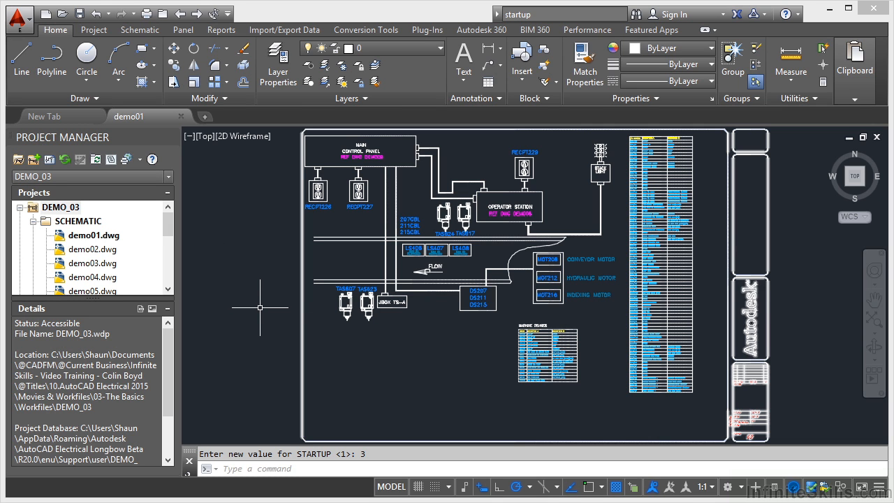